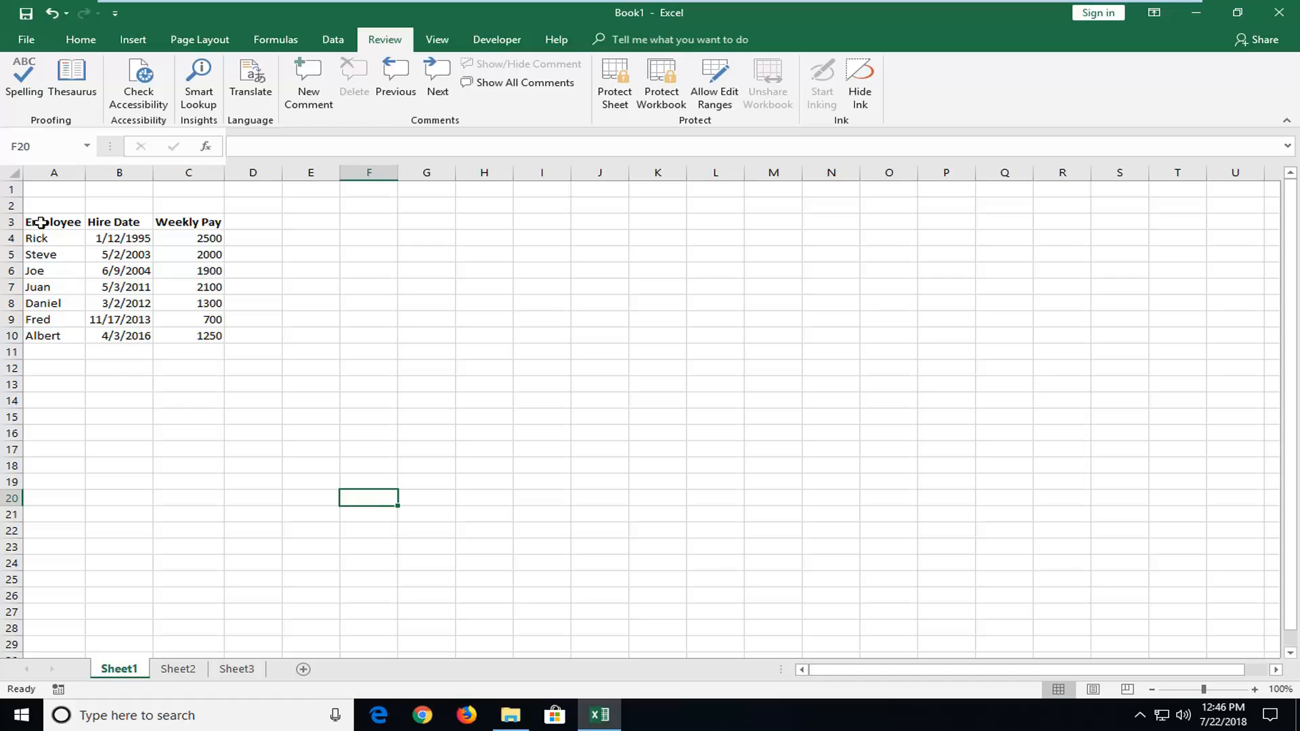
Copy the employee table A3:C10 with Employee, Hire Date and Weekly Pay columns
drag(54, 221, 210, 335)
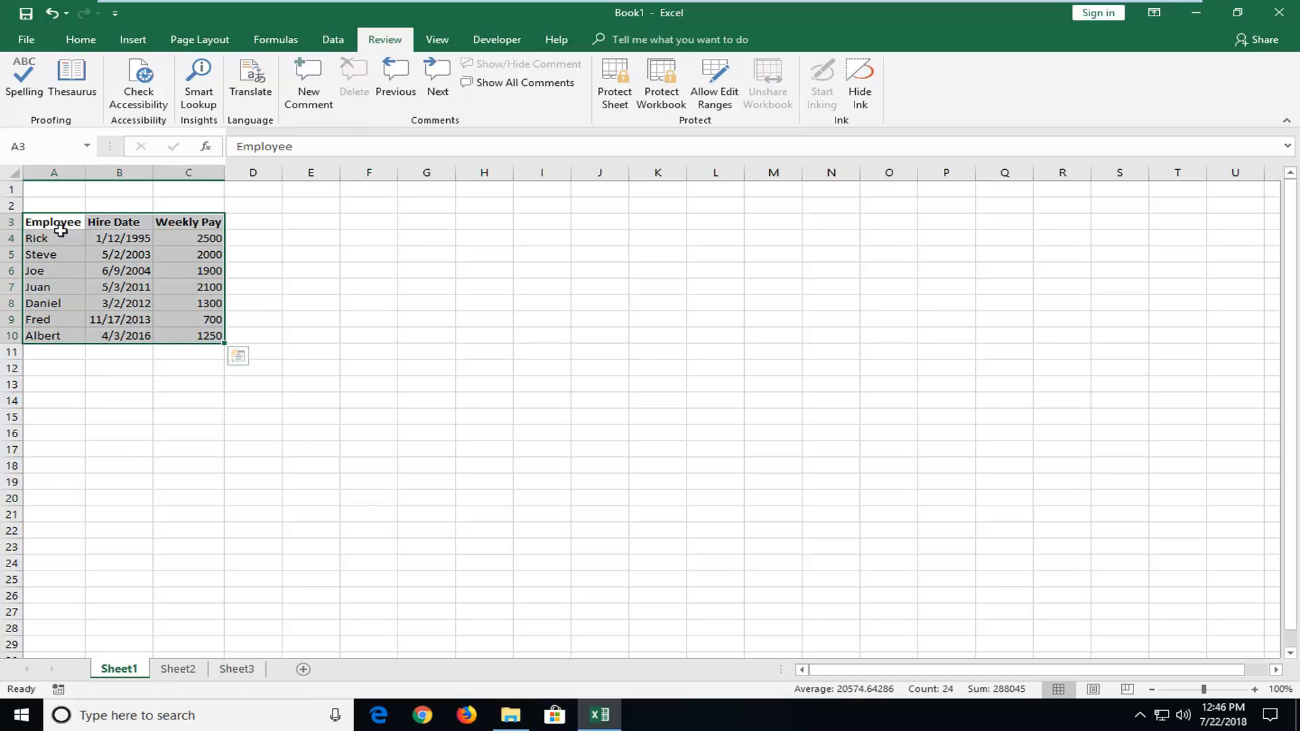
mouse_move(152, 285)
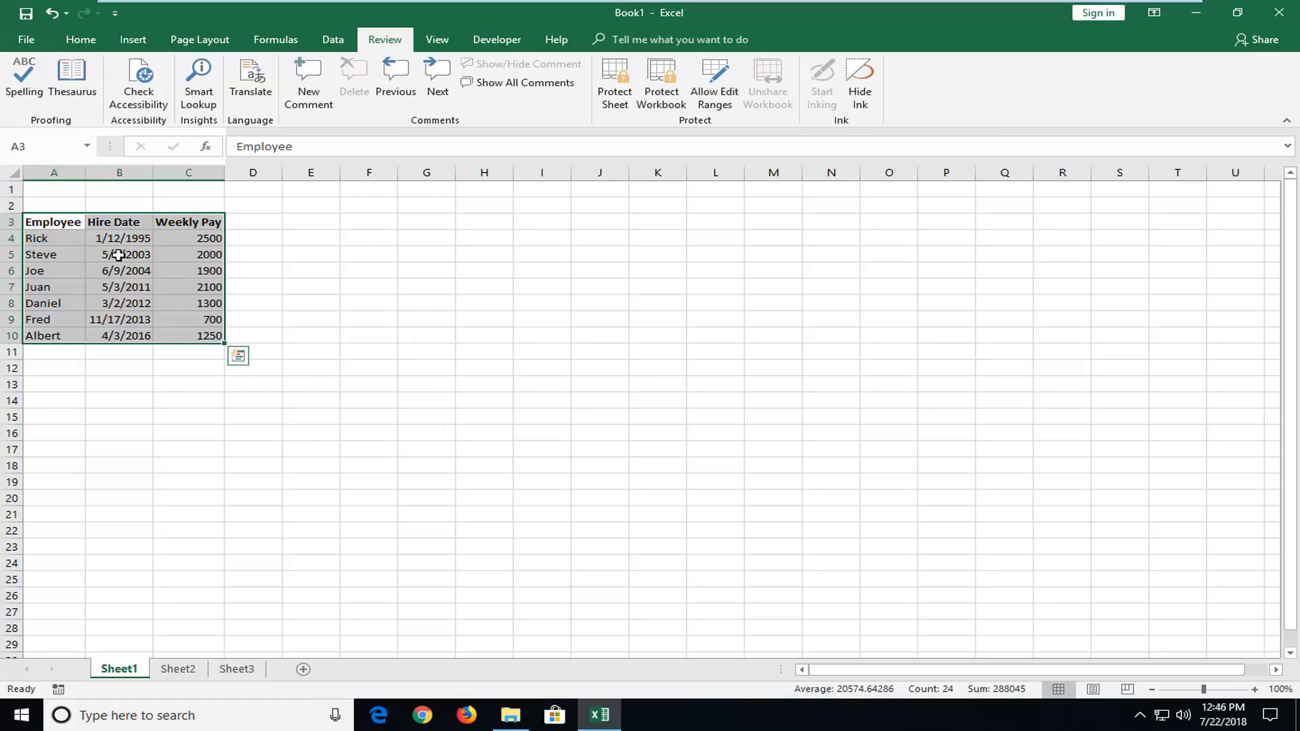
right_click(119, 254)
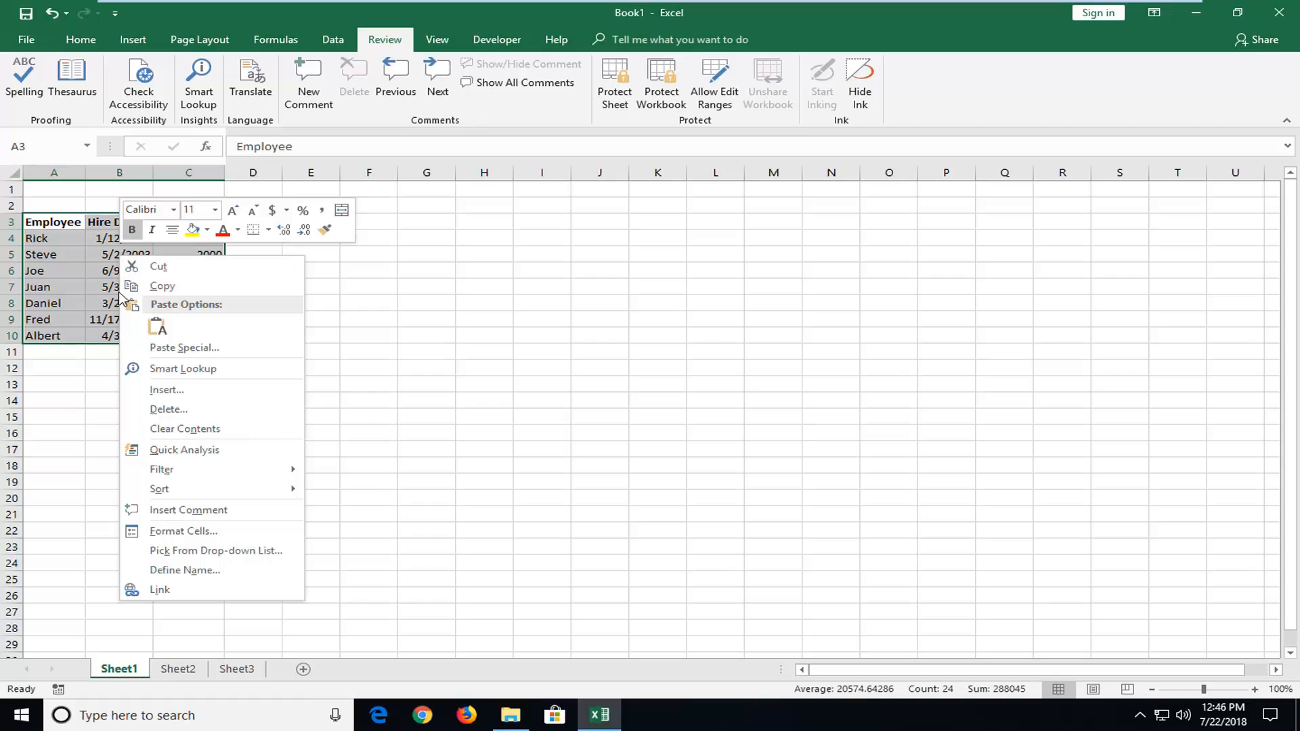
mouse_move(150, 308)
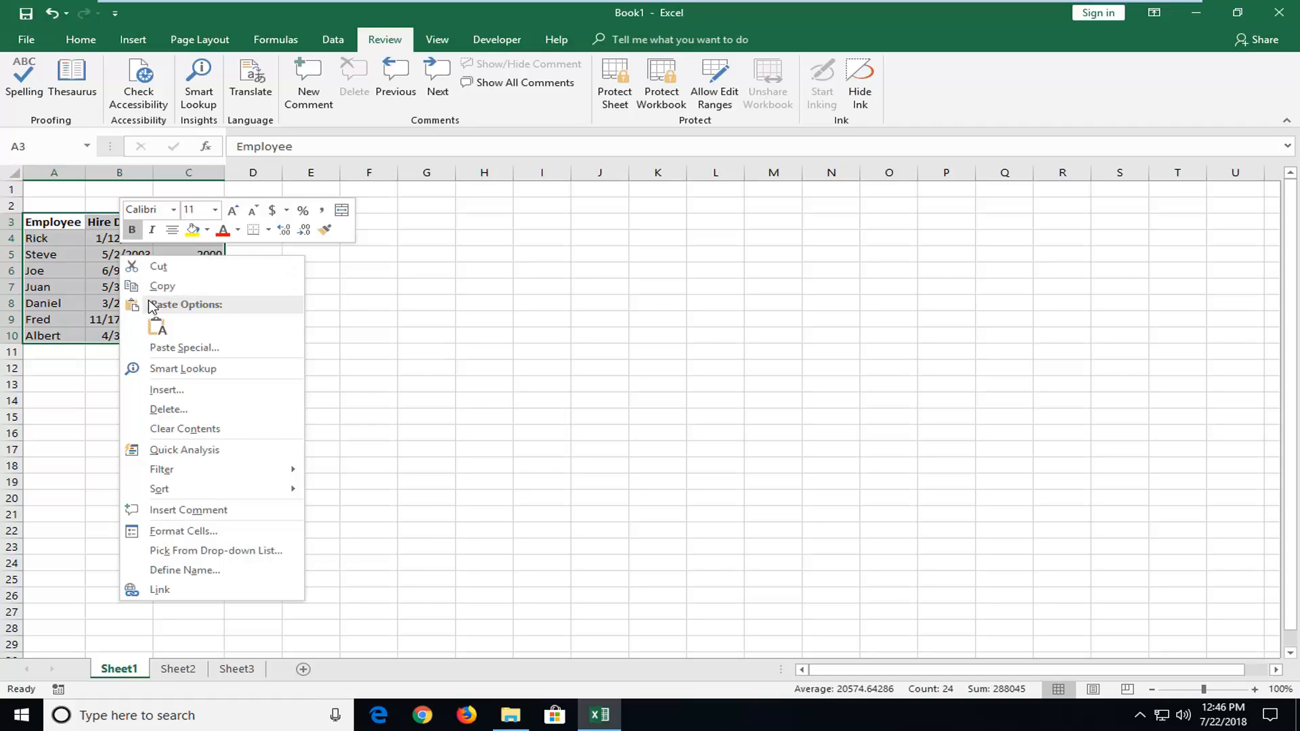
click(162, 285)
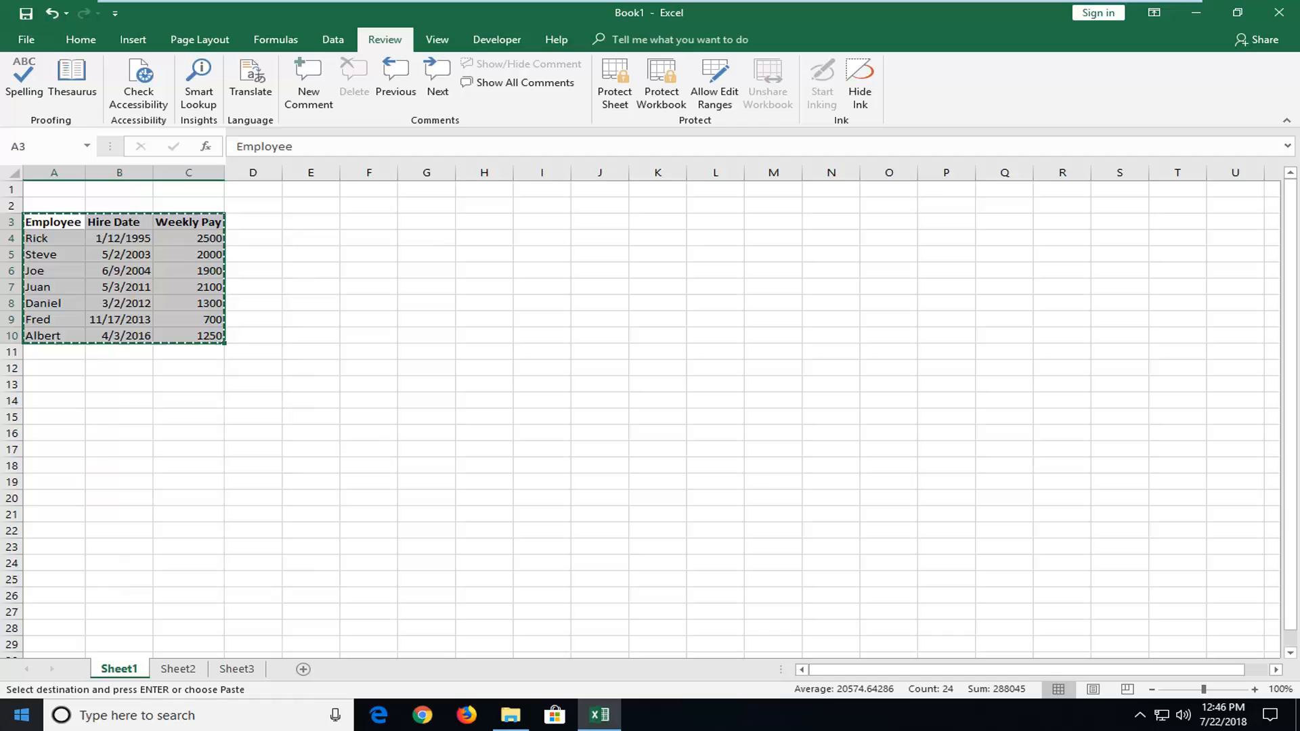
Launch Word from the Start menu and create a blank document
click(26, 710)
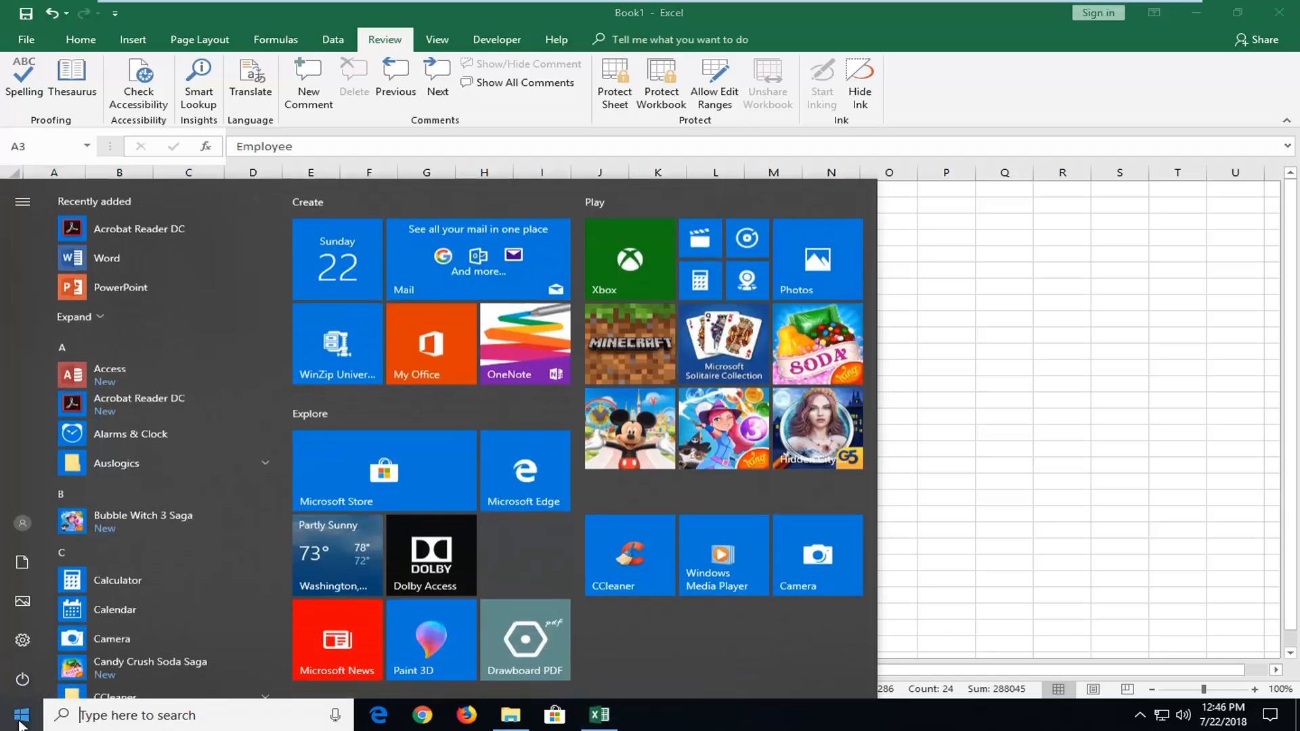
text(word)
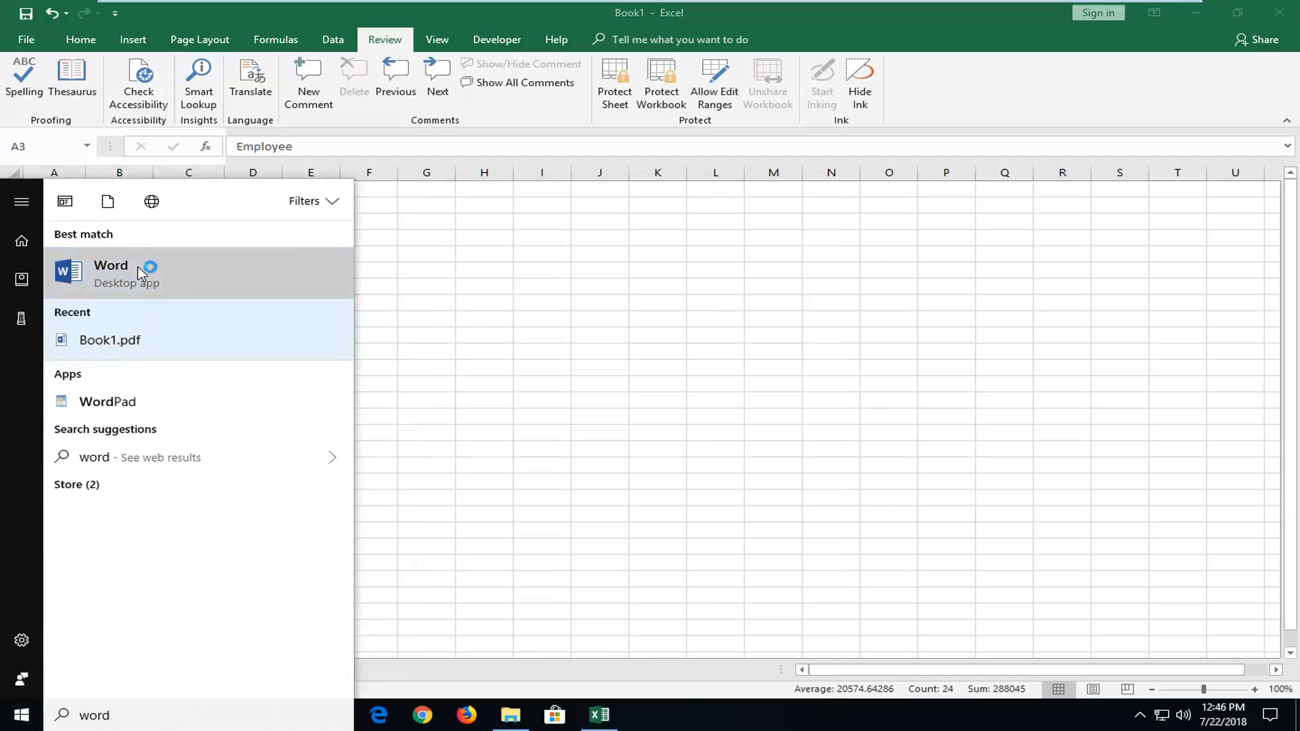
click(110, 274)
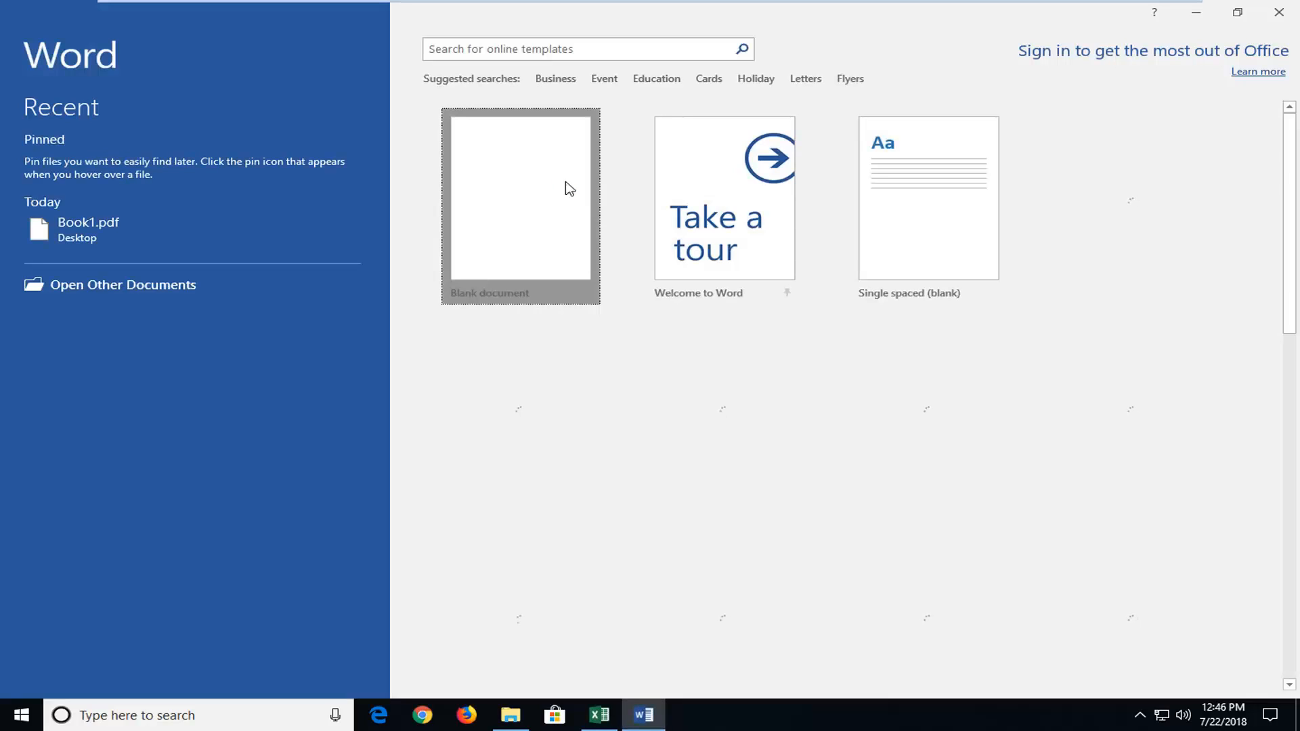
click(521, 196)
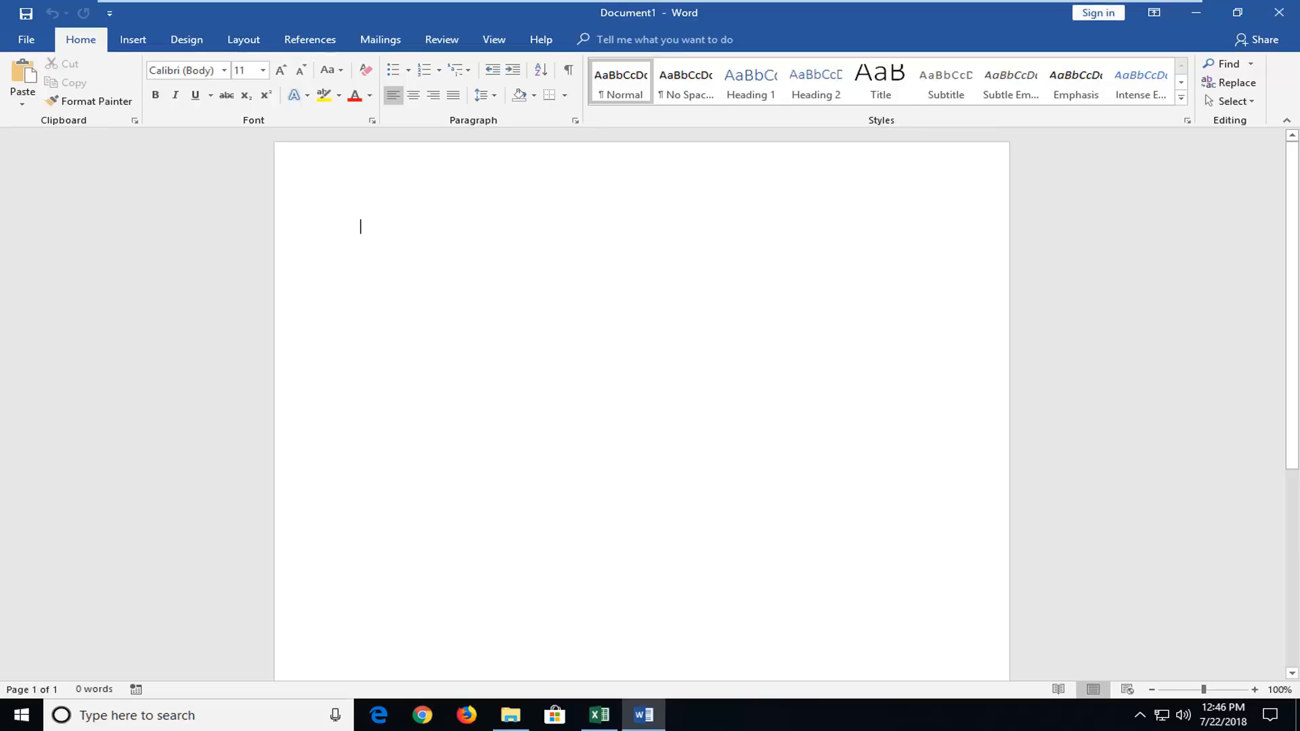
Paste the employee table into the document using the Use Destination Styles paste option
right_click(360, 228)
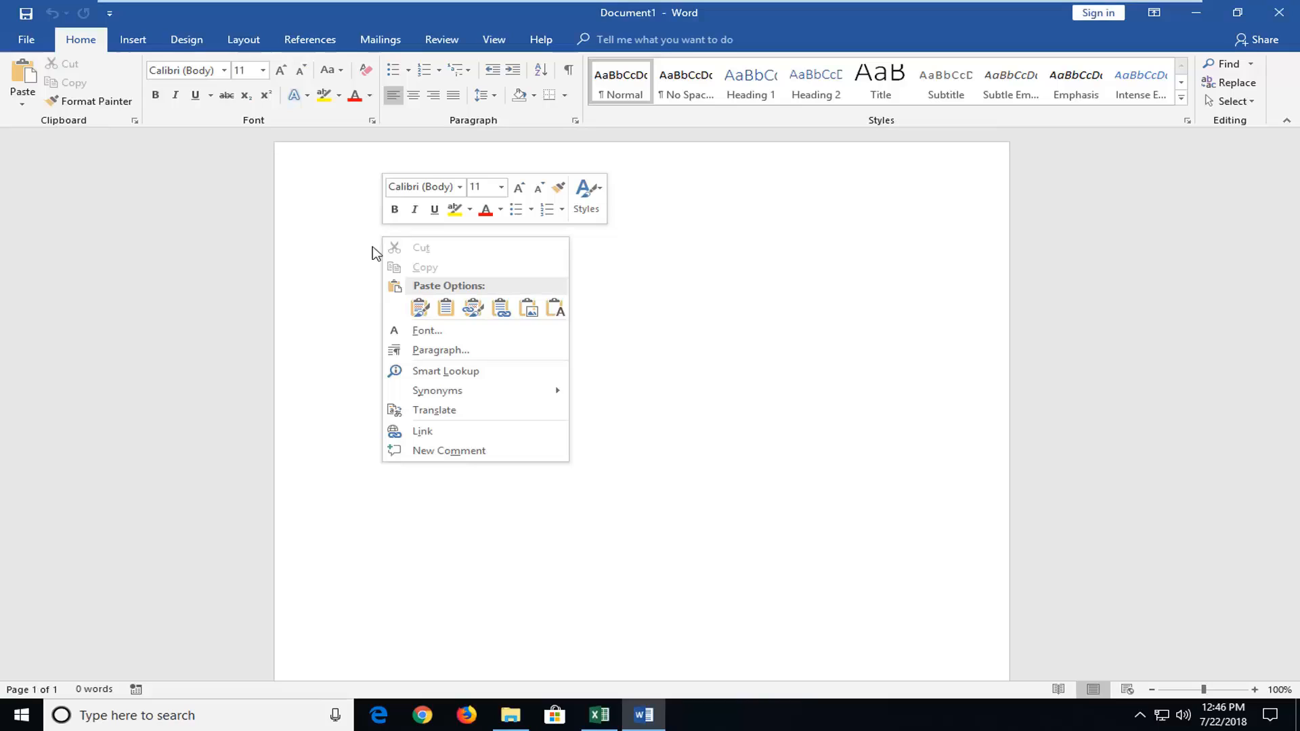
click(419, 308)
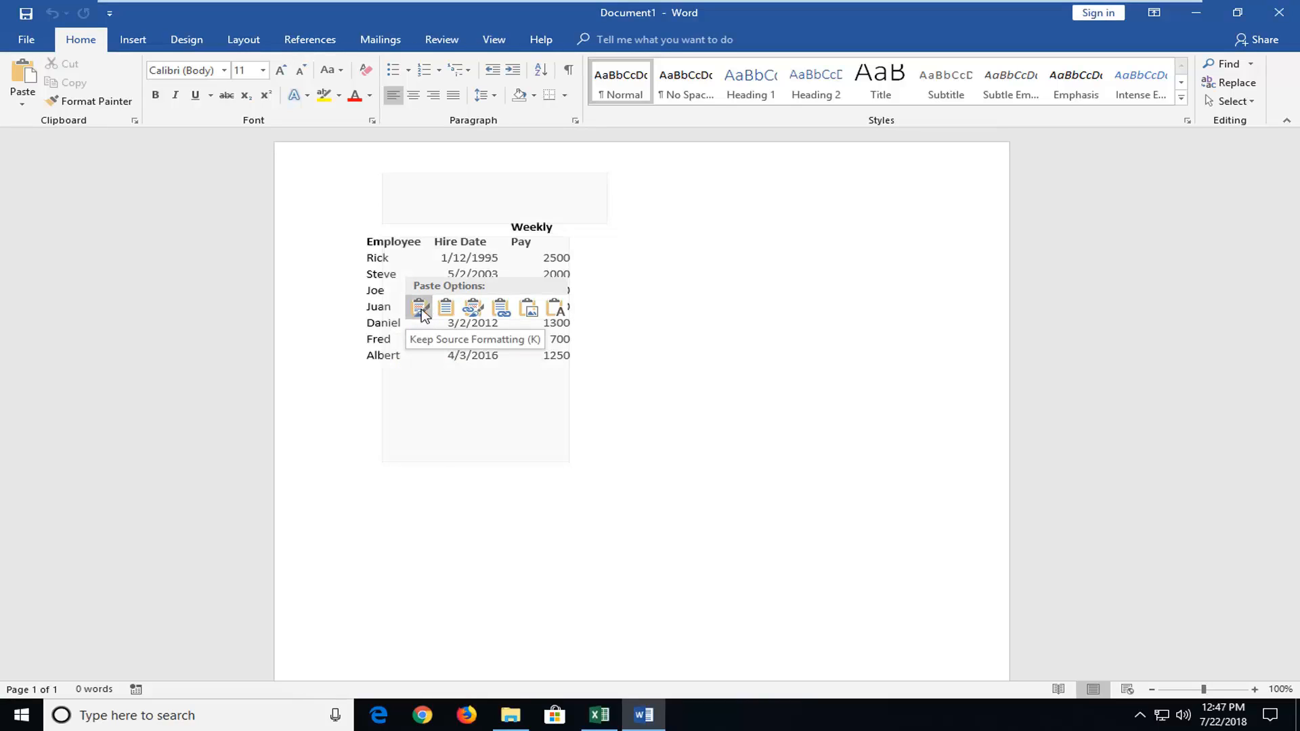
mouse_move(445, 308)
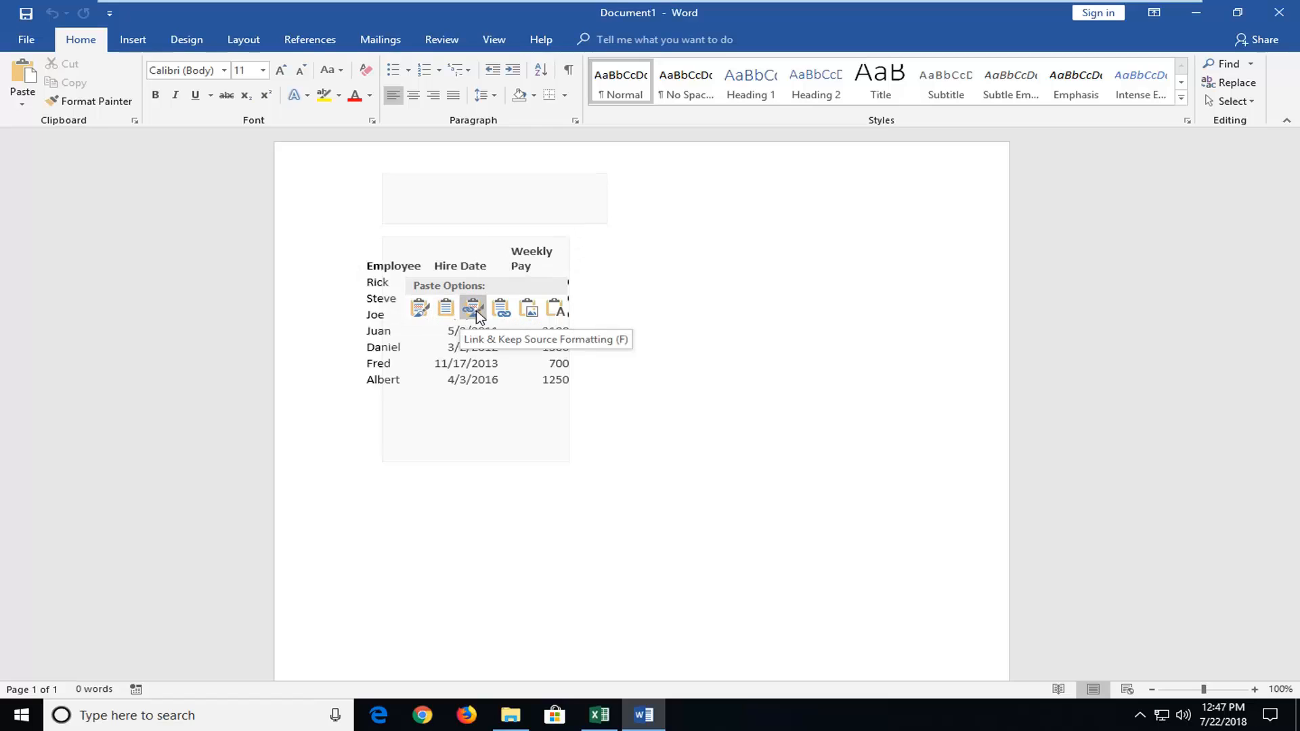
mouse_move(500, 312)
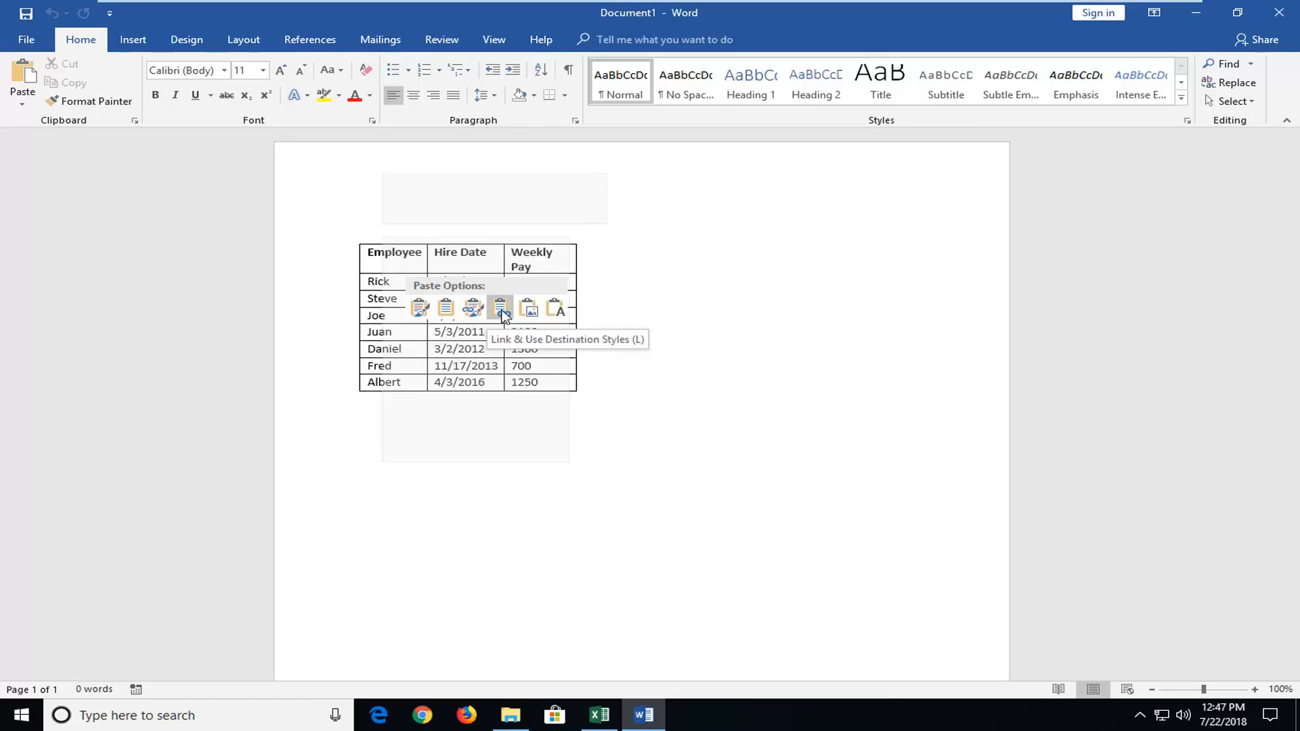
mouse_move(473, 308)
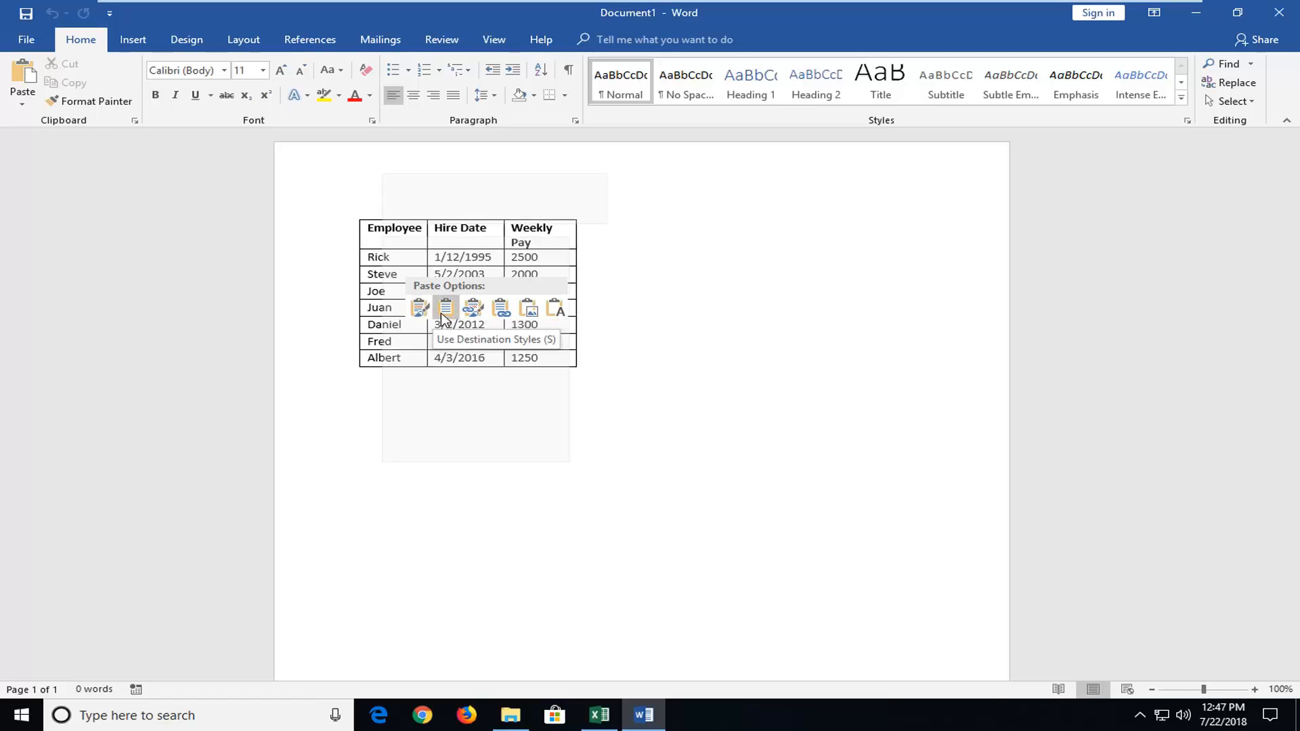
click(446, 308)
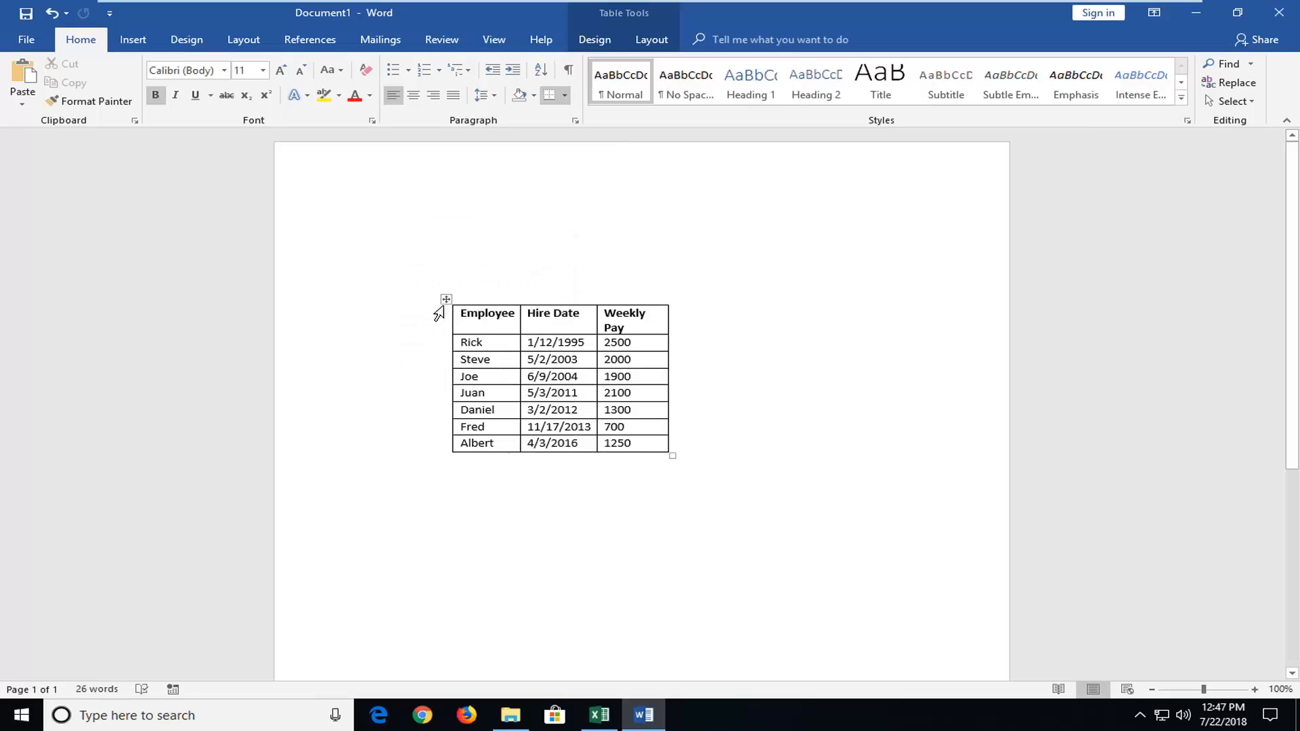
click(360, 227)
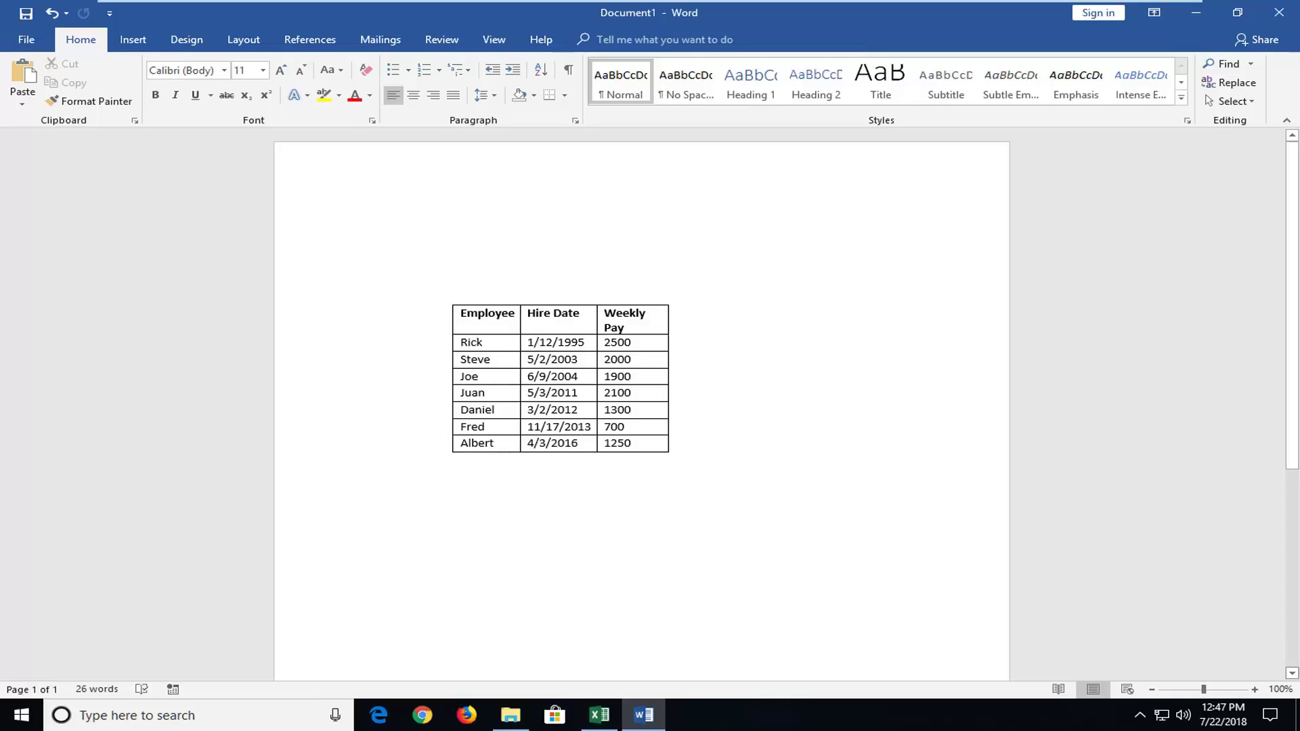
click(361, 227)
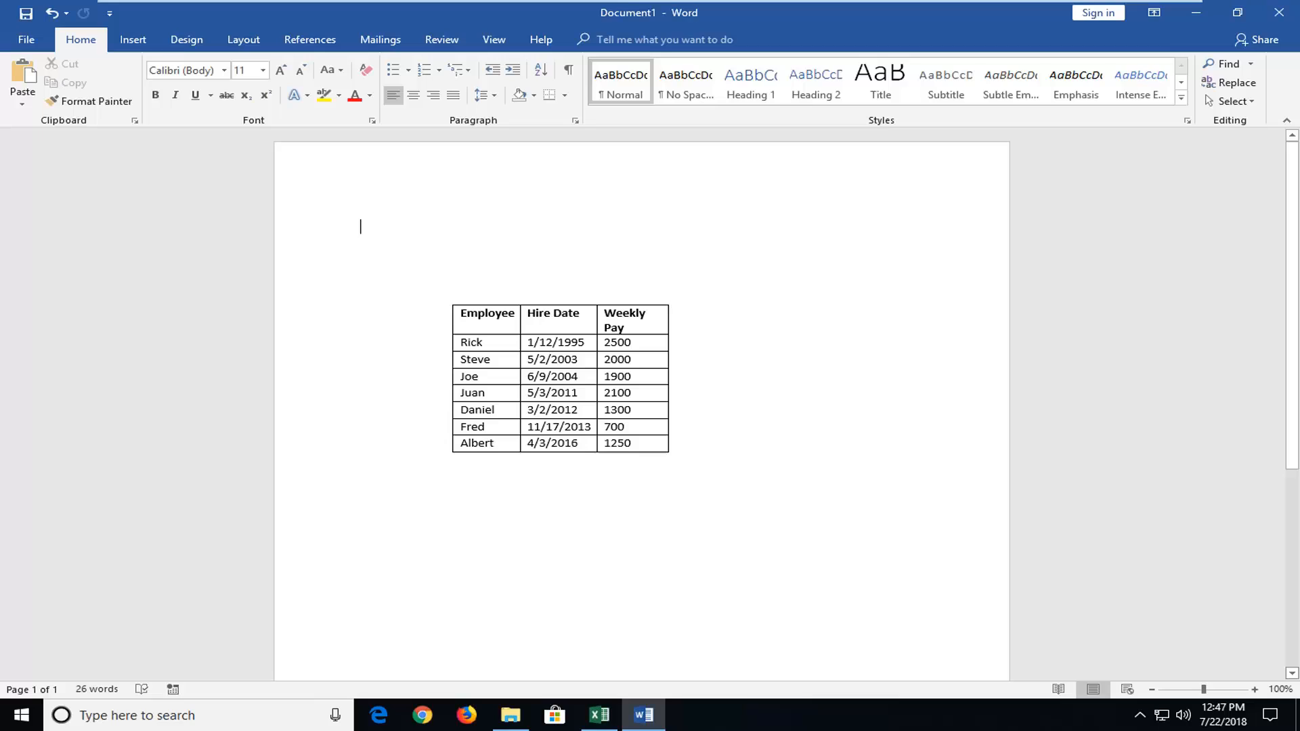